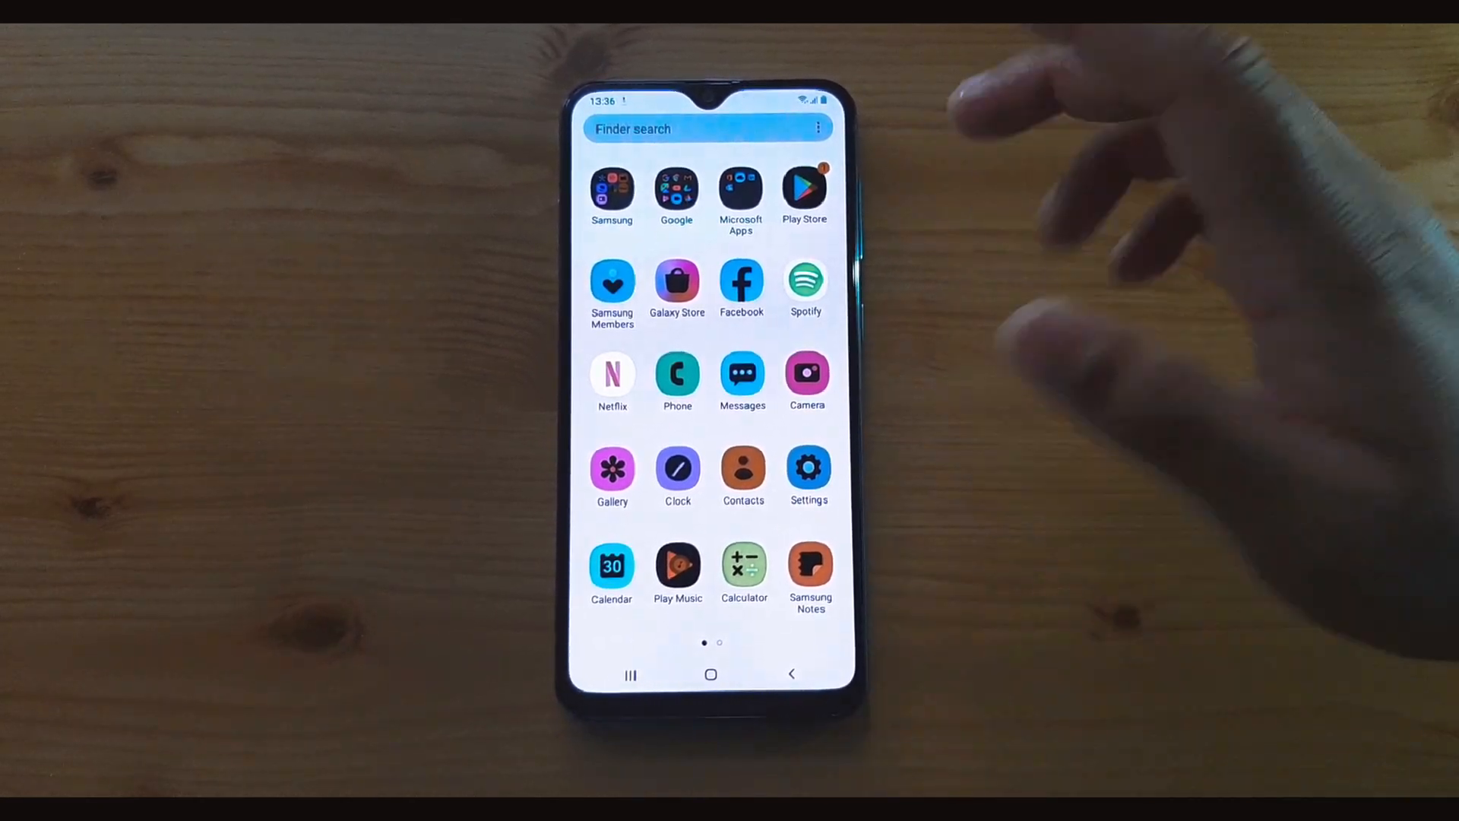
- Open the Play Store and tap through the Spotify ad to Instagram's install listing
left_click(710, 674)
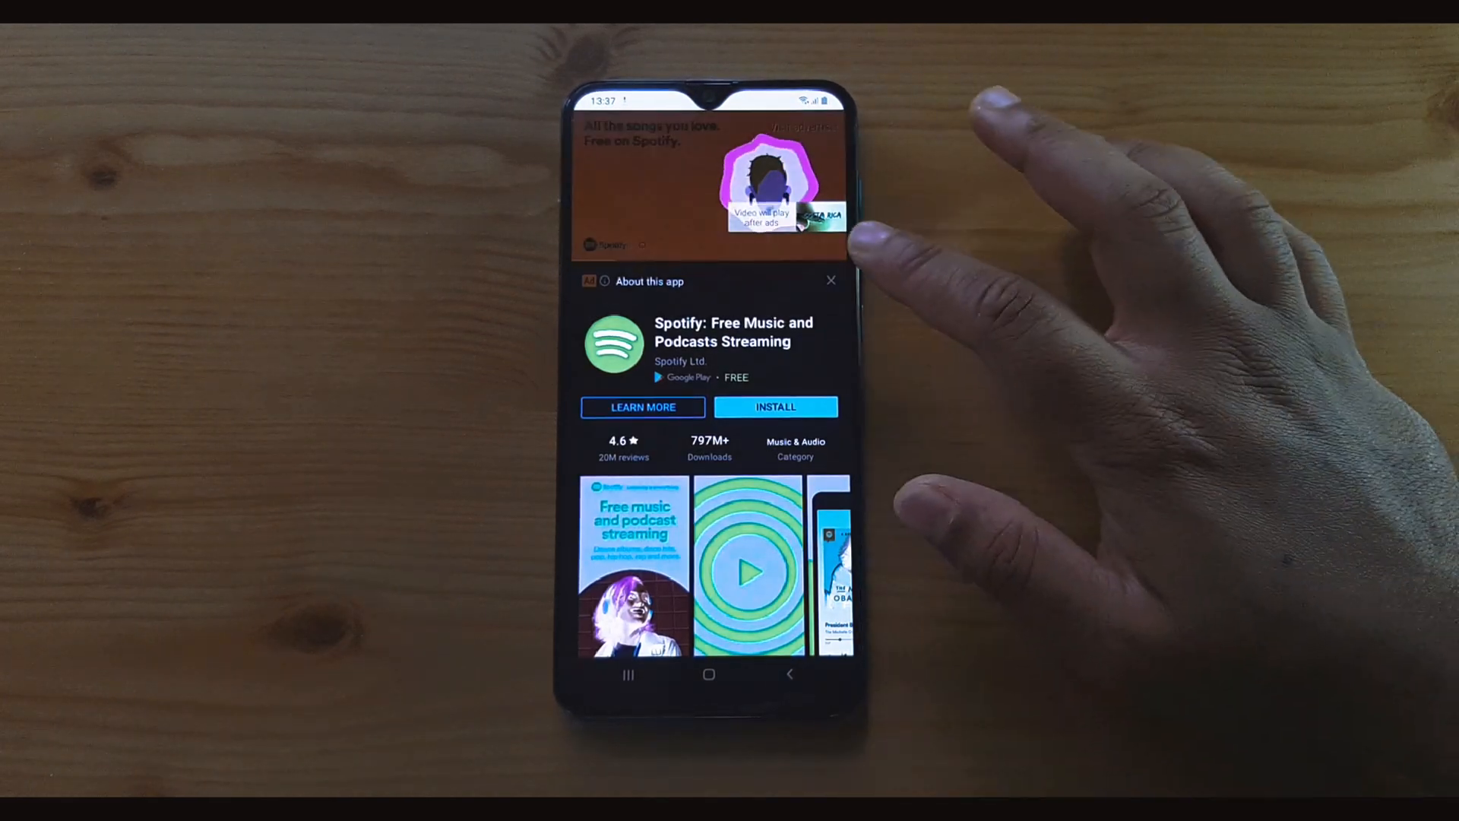
left_click(831, 281)
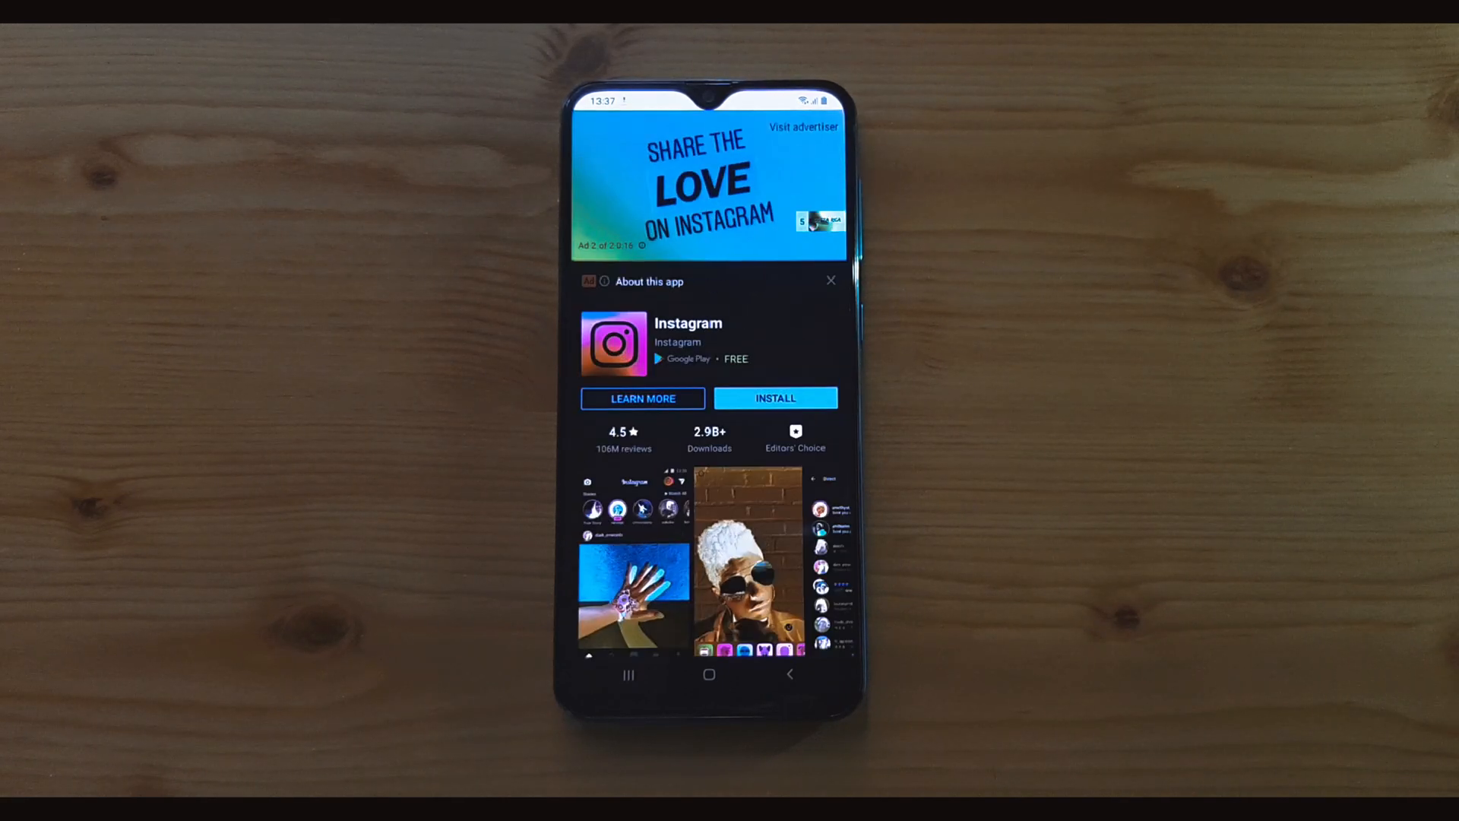
left_click(831, 281)
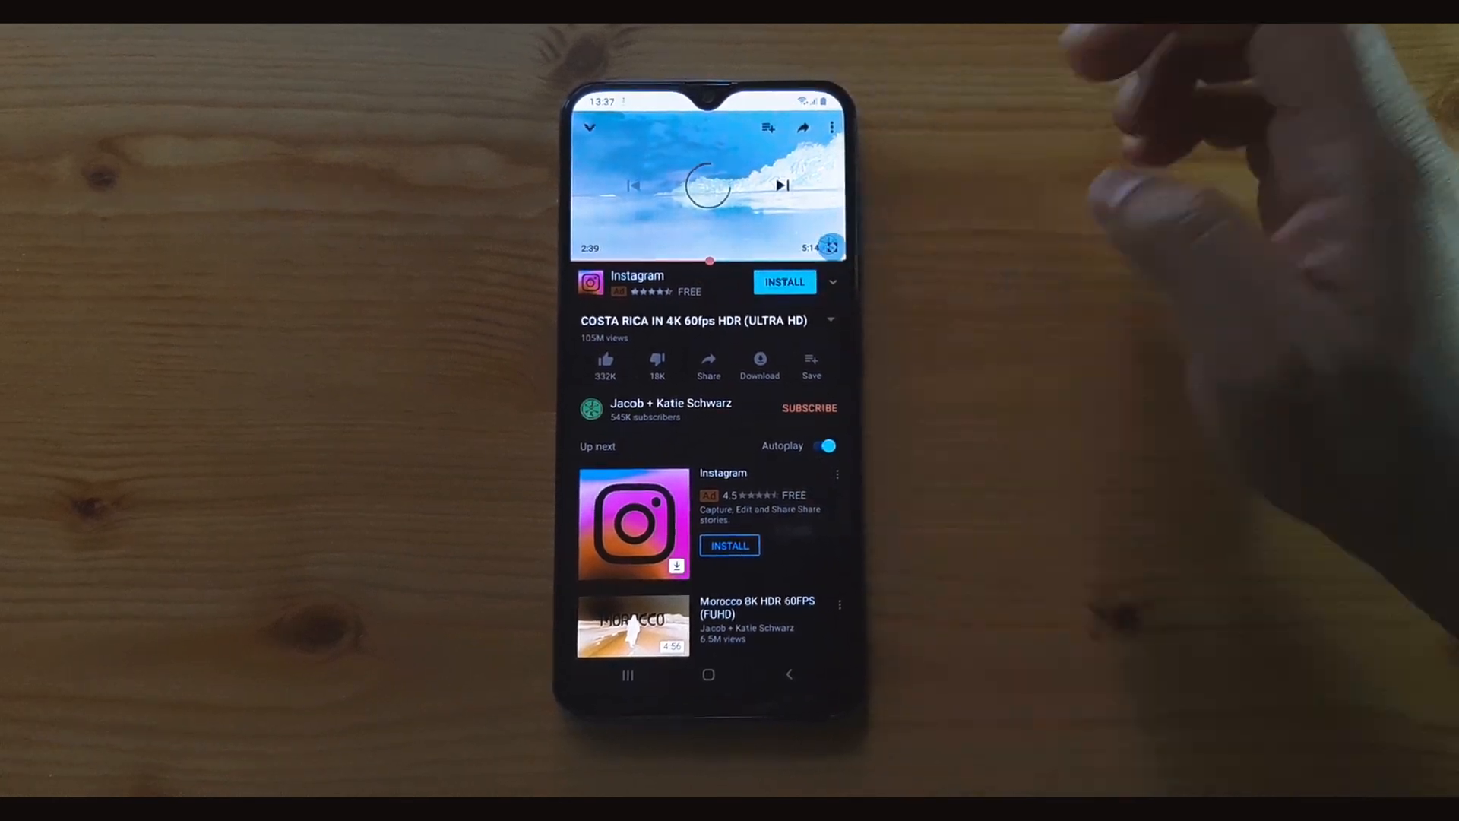
- Exit the Costa Rica video in YouTube and return to the home app list
left_click(832, 245)
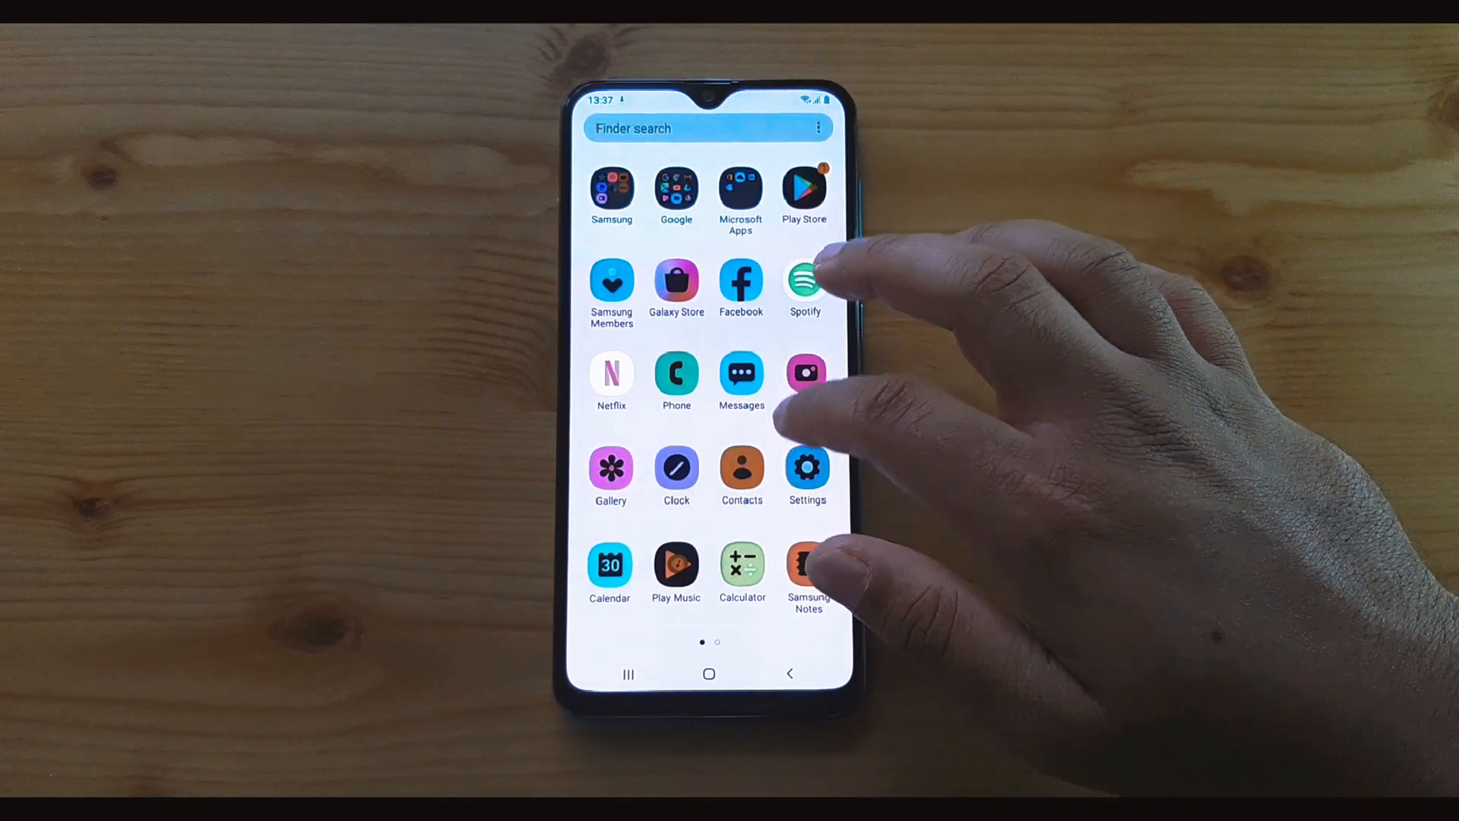
- Launch Settings and open its search page showing the recent 'Colour inversion' search
left_click(709, 674)
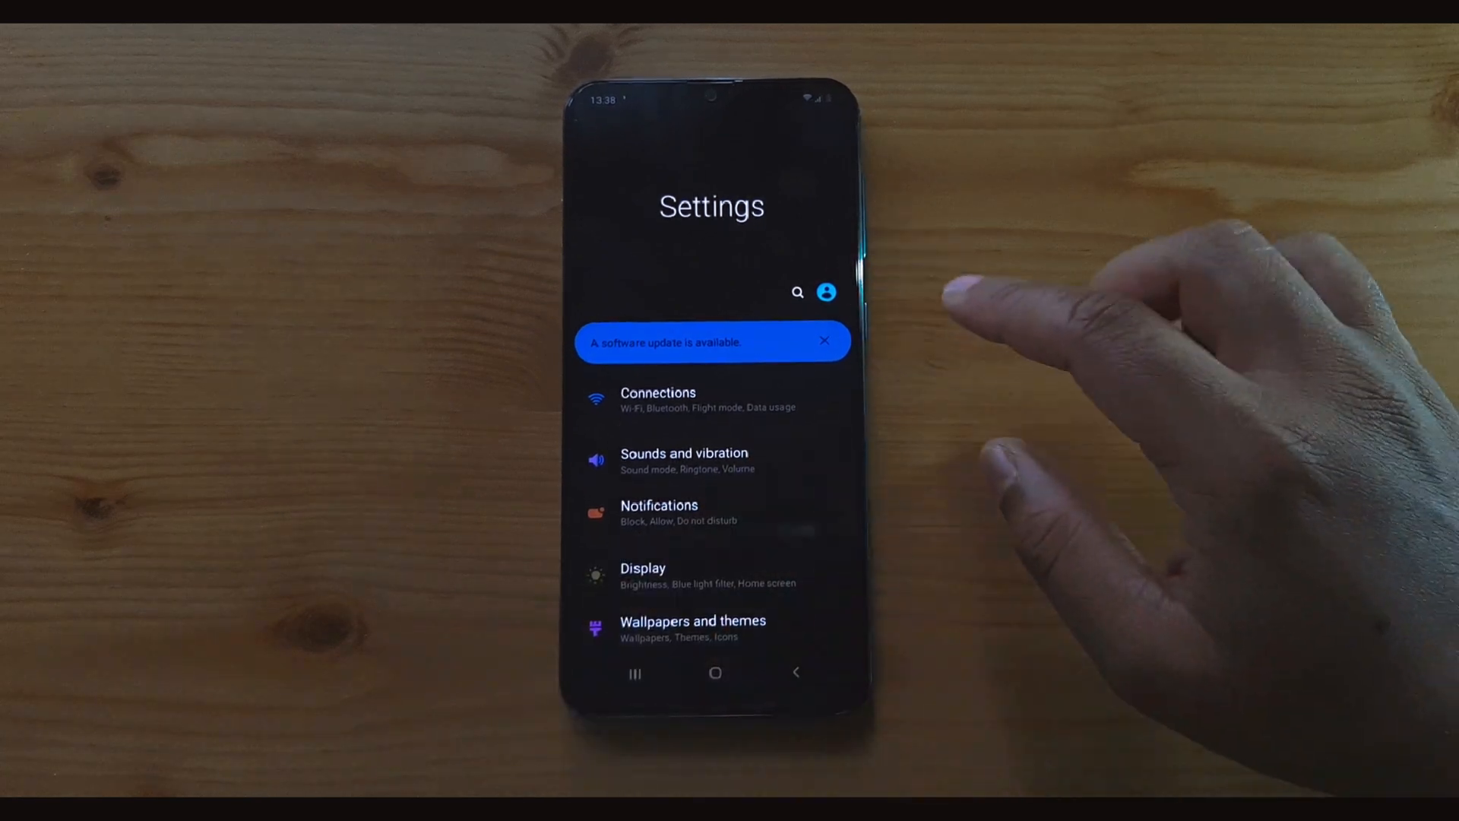
left_click(797, 292)
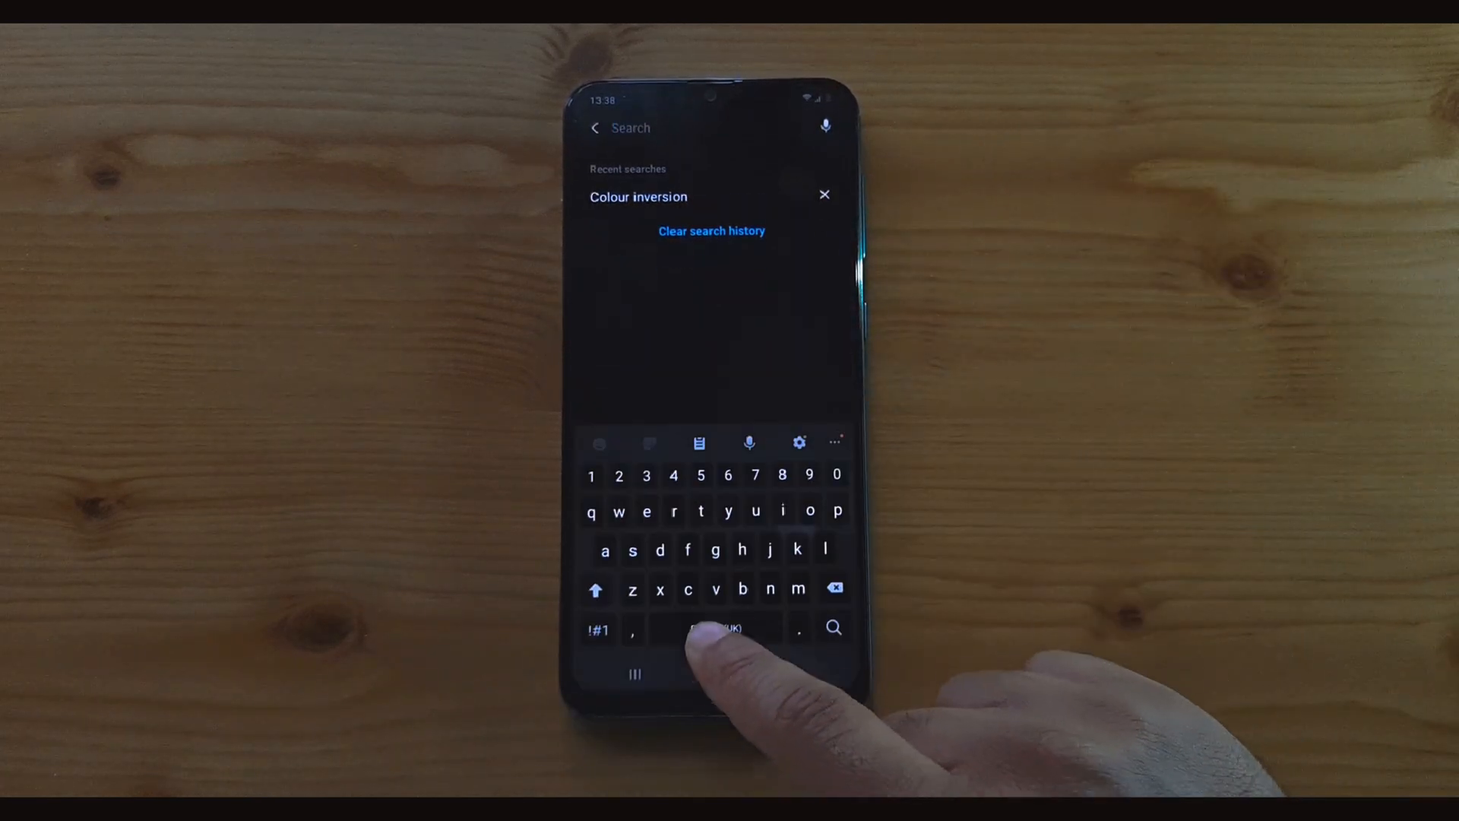
- Search 'colo', switch Colour inversion off in Visibility enhancements, and return home
type("colo")
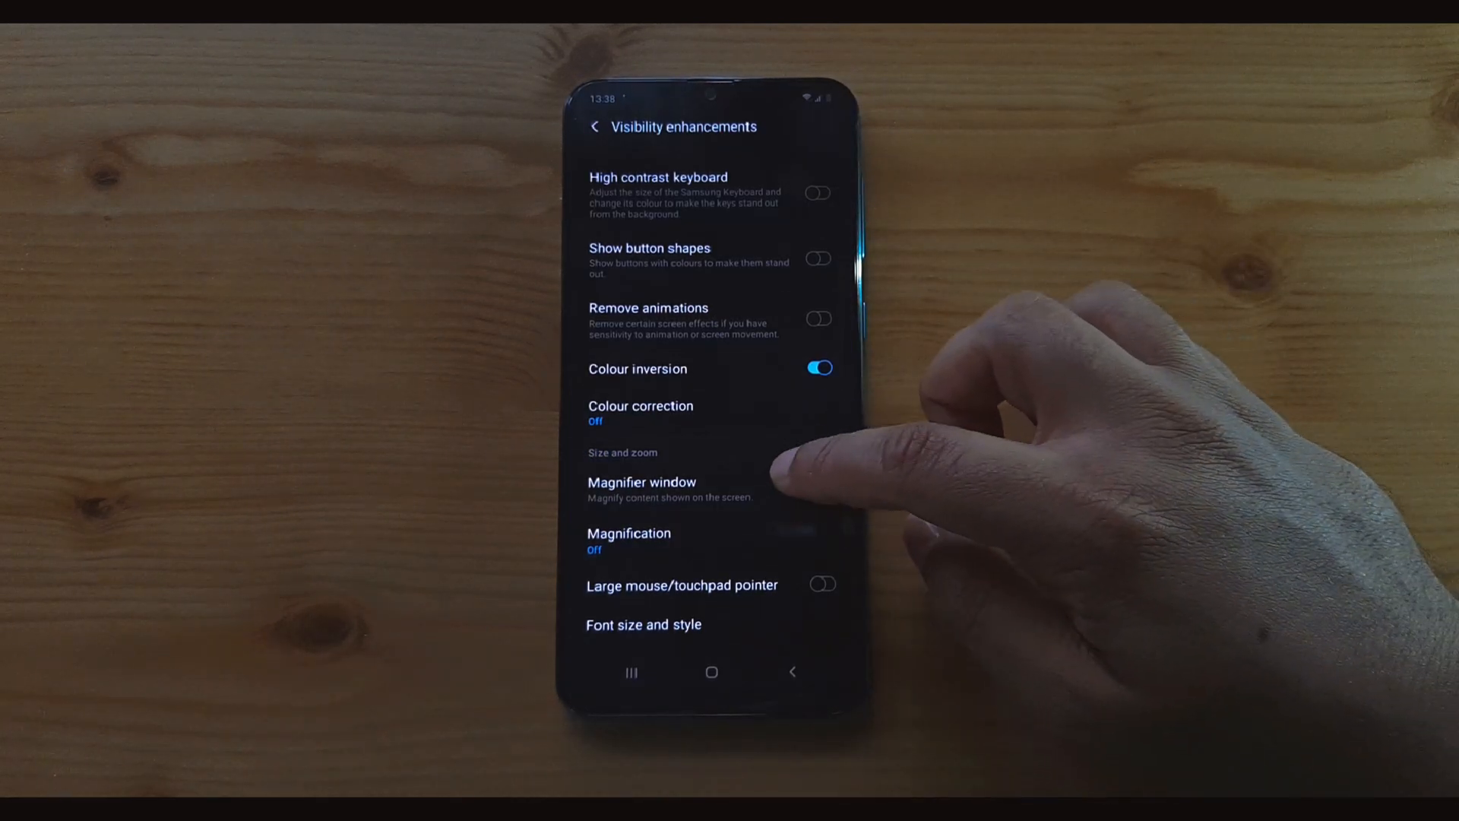
left_click(642, 482)
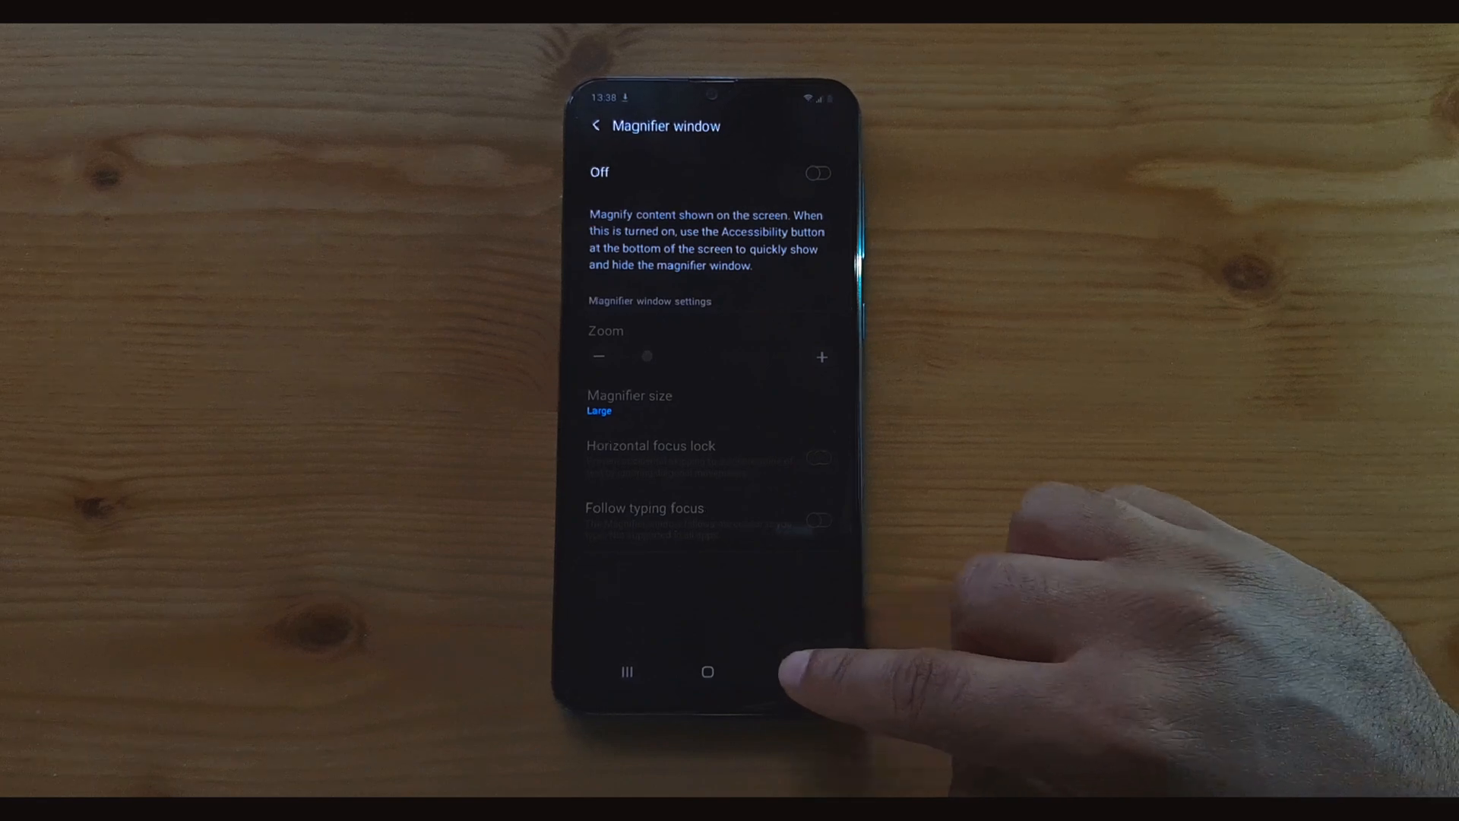
left_click(597, 126)
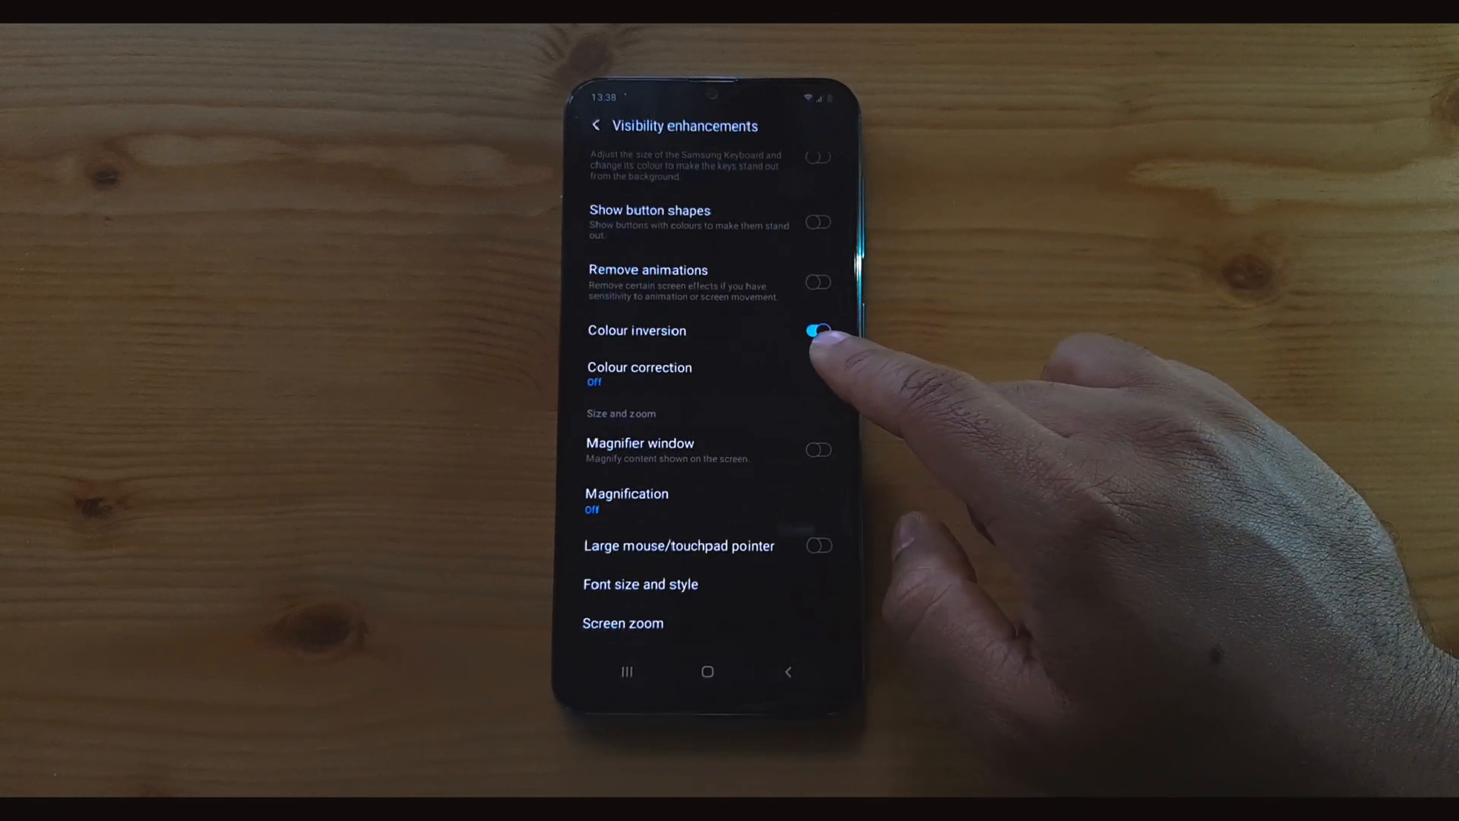
left_click(817, 331)
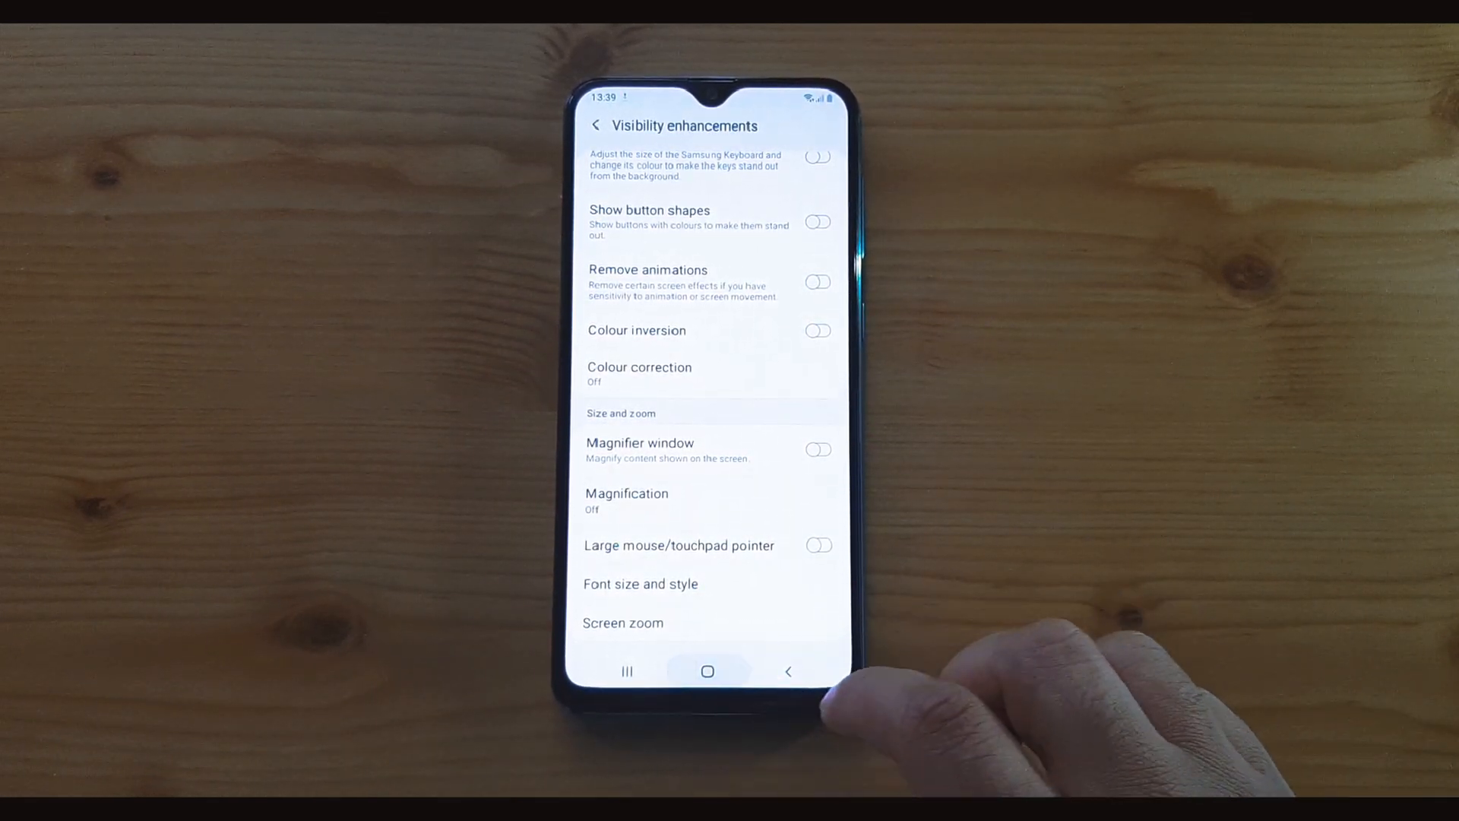
left_click(708, 671)
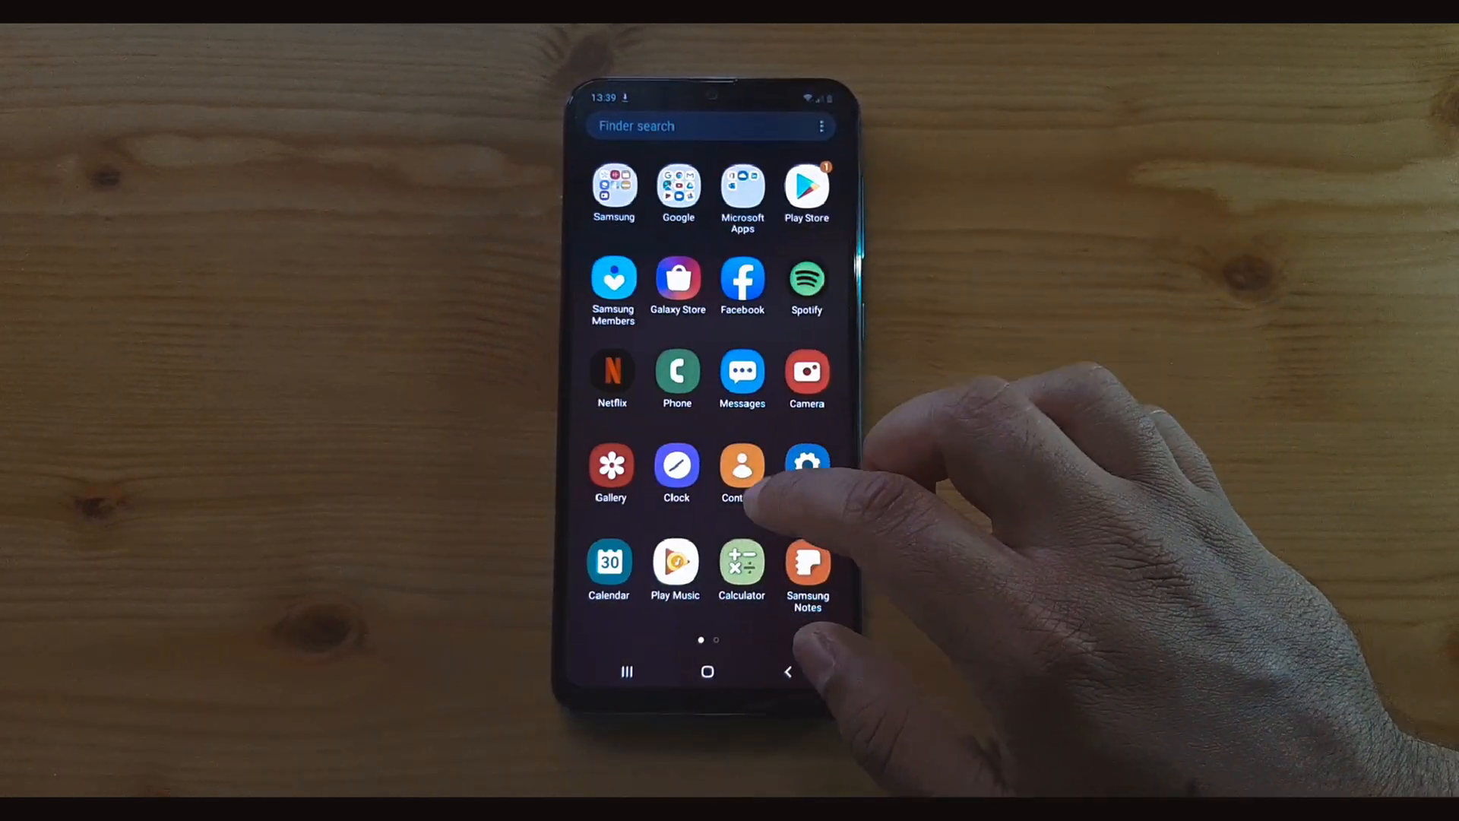
- Launch the Settings app from the home app list, now in normal colours
left_click(677, 188)
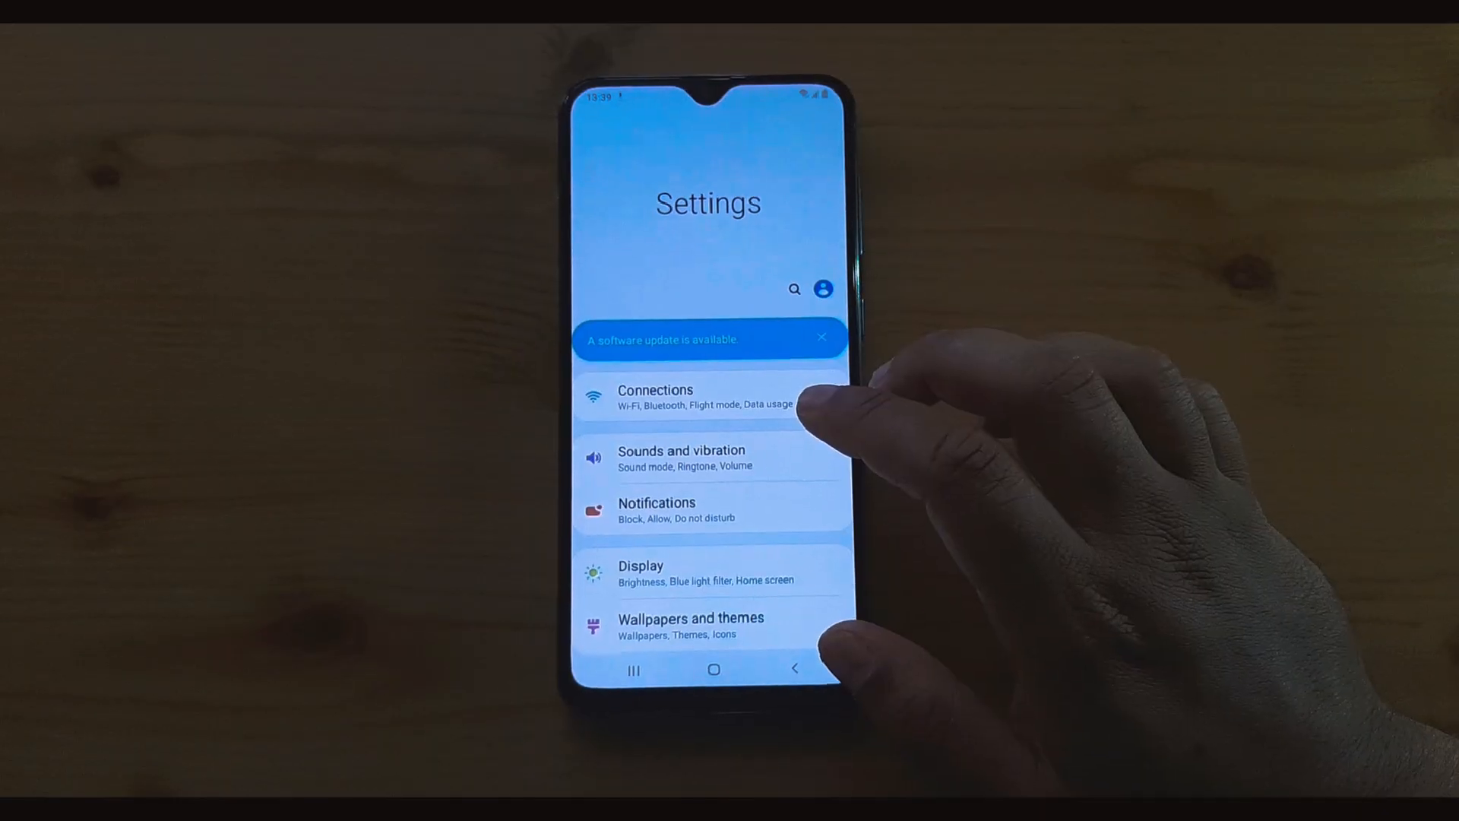
- Go to Accessibility > Visibility enhancements and switch Colour inversion back on
scroll("down", 3)
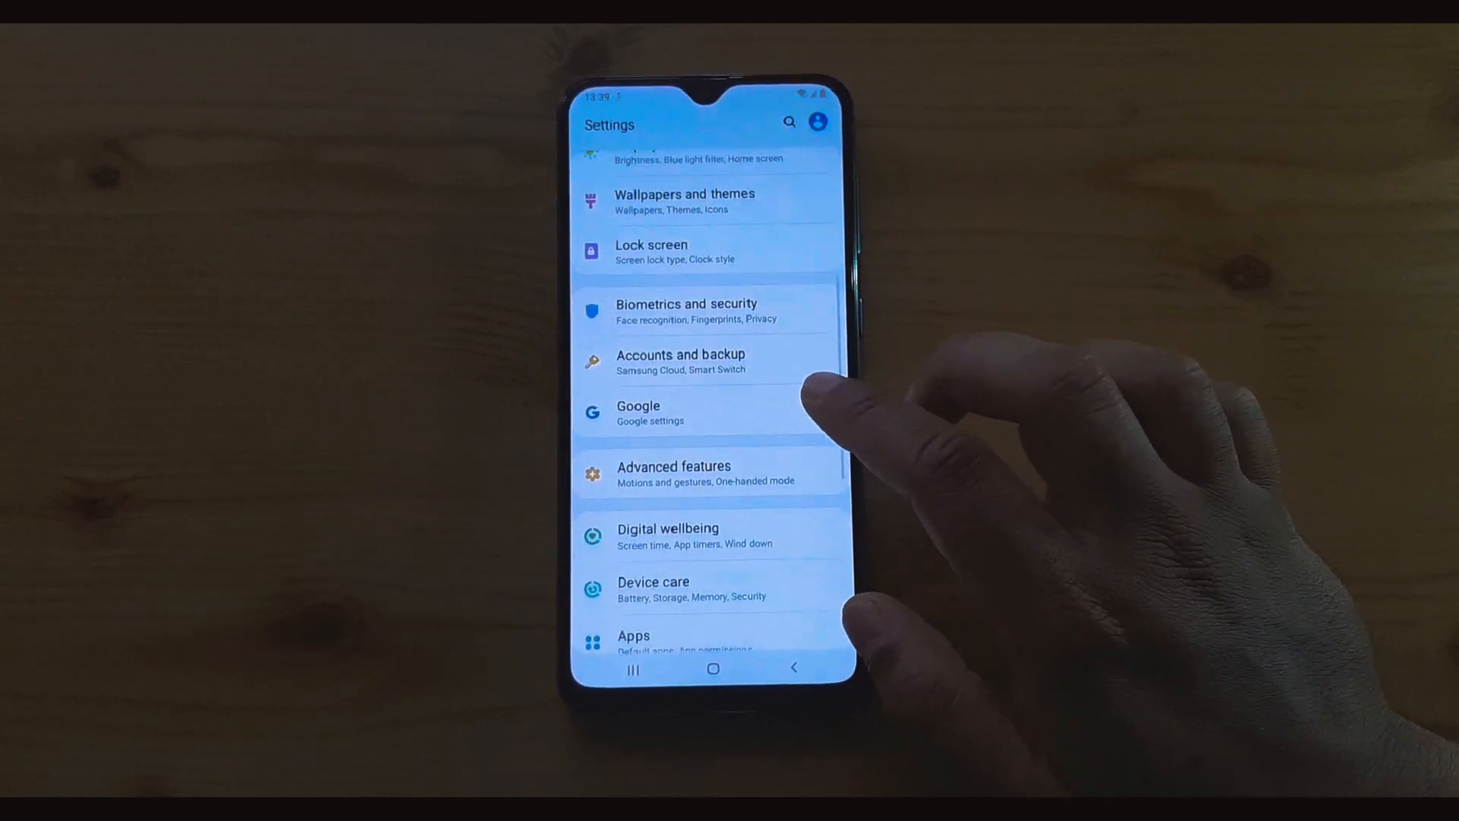
scroll("down", 3)
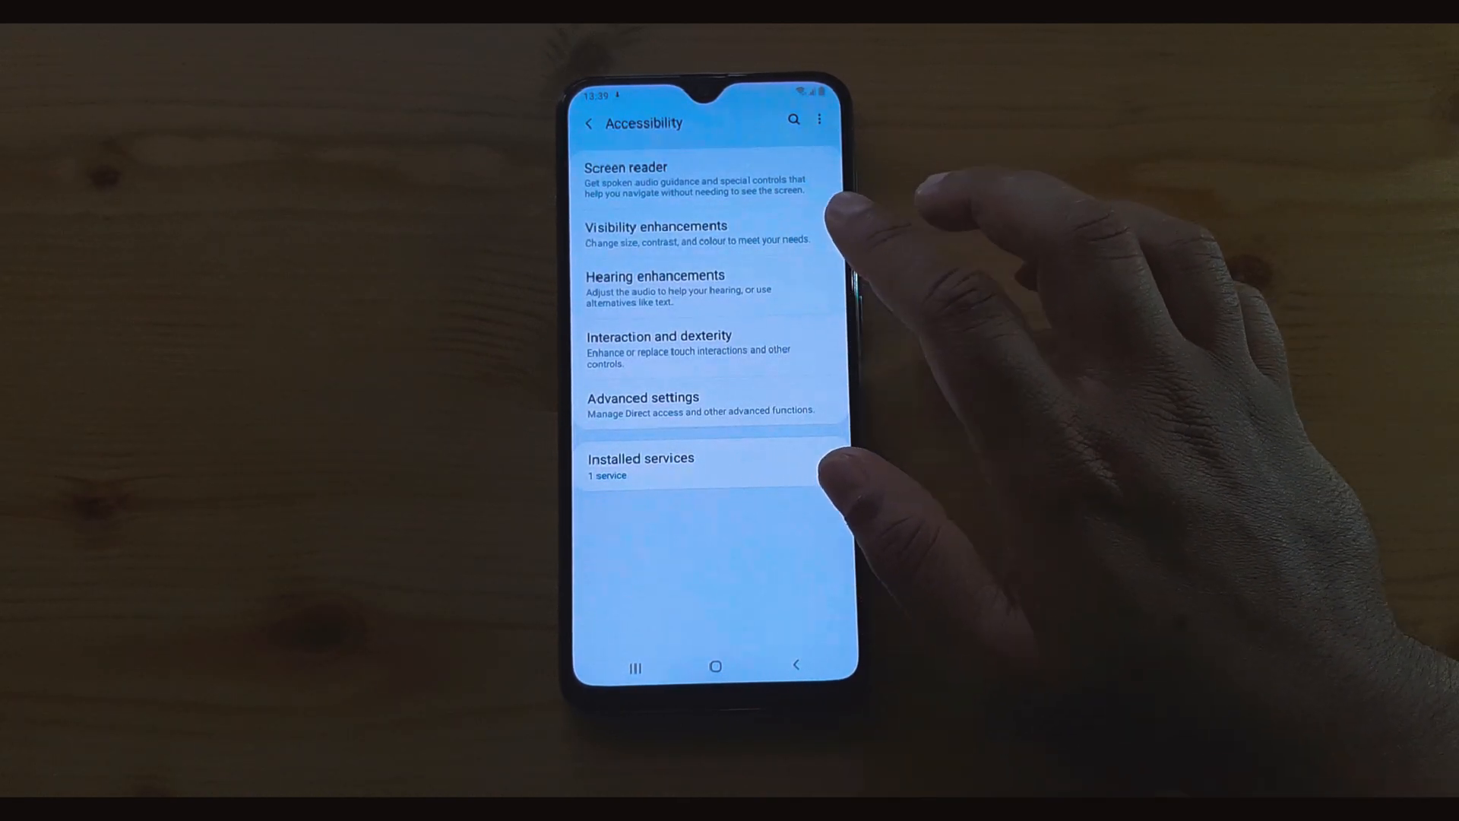
left_click(656, 226)
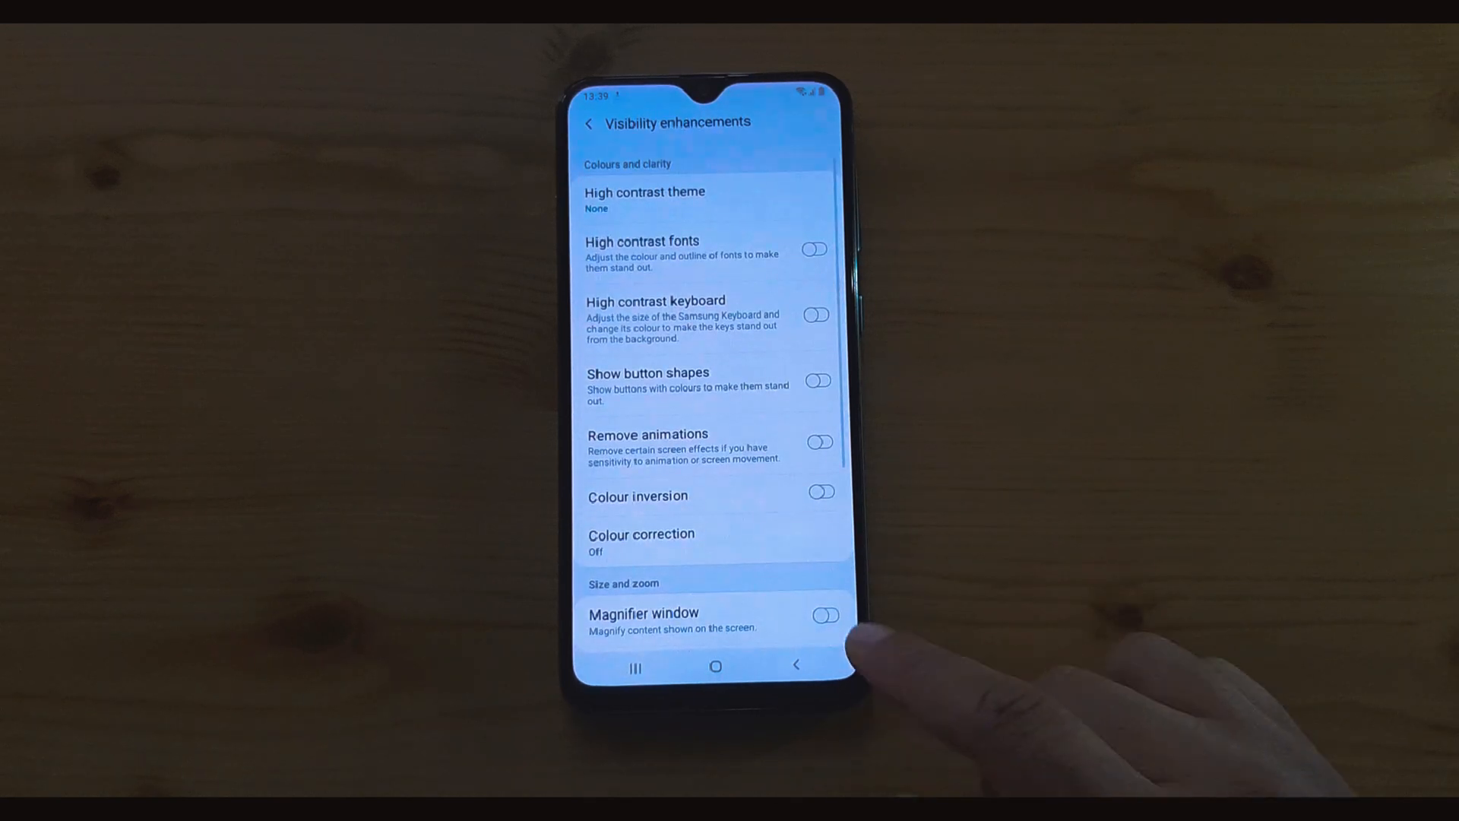
left_click(641, 533)
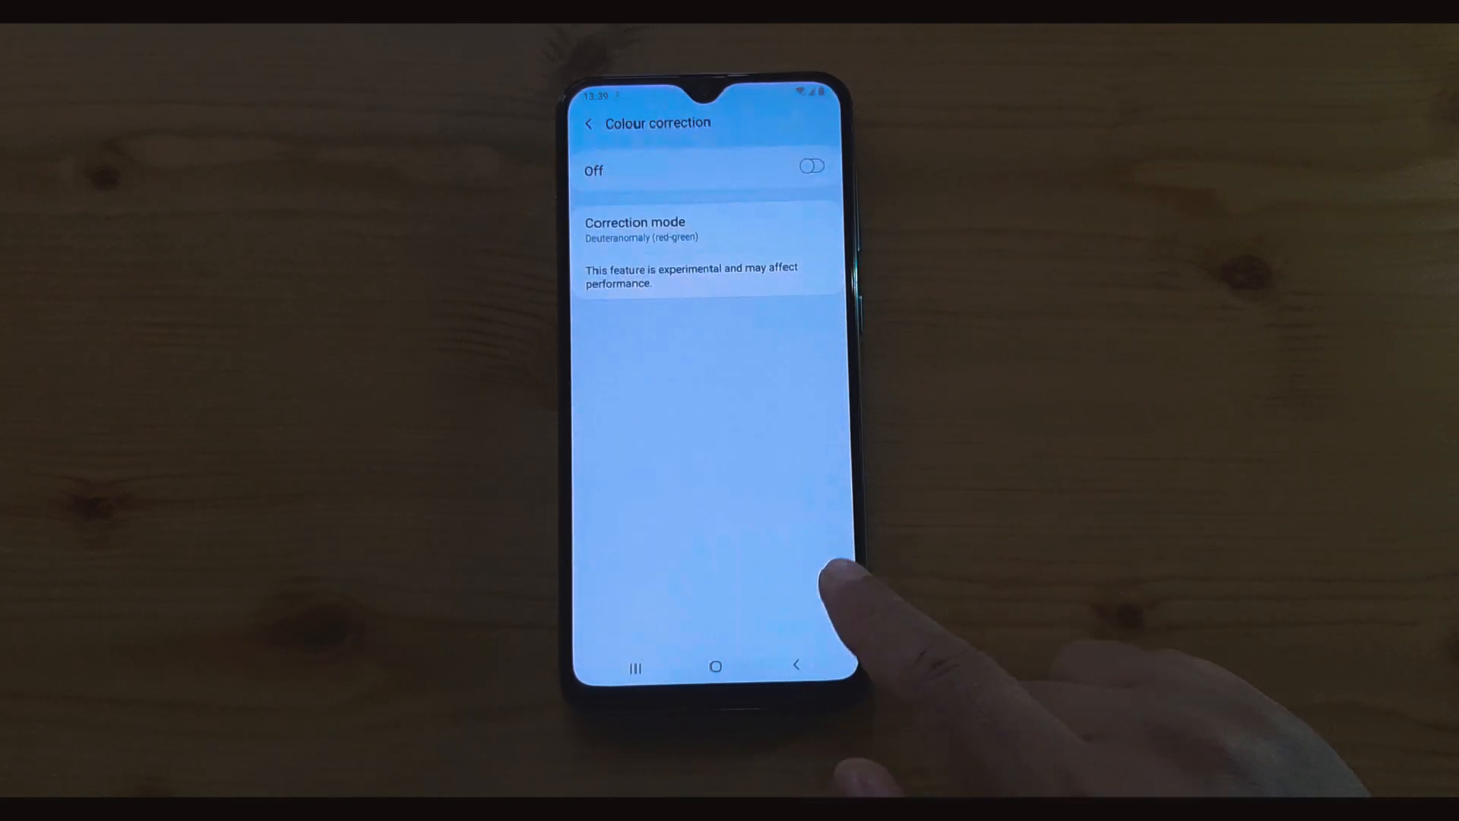
left_click(588, 123)
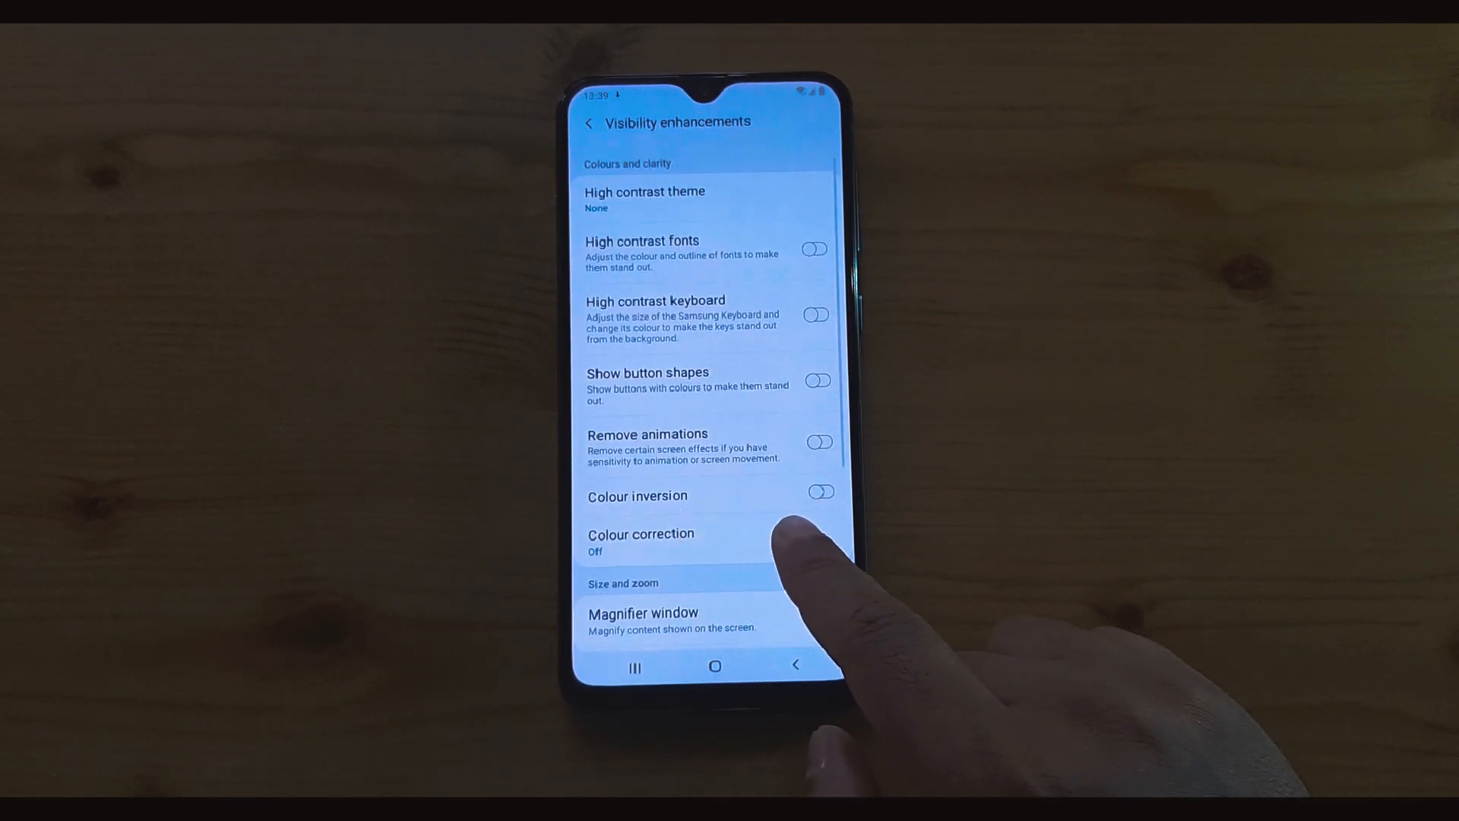
left_click(819, 493)
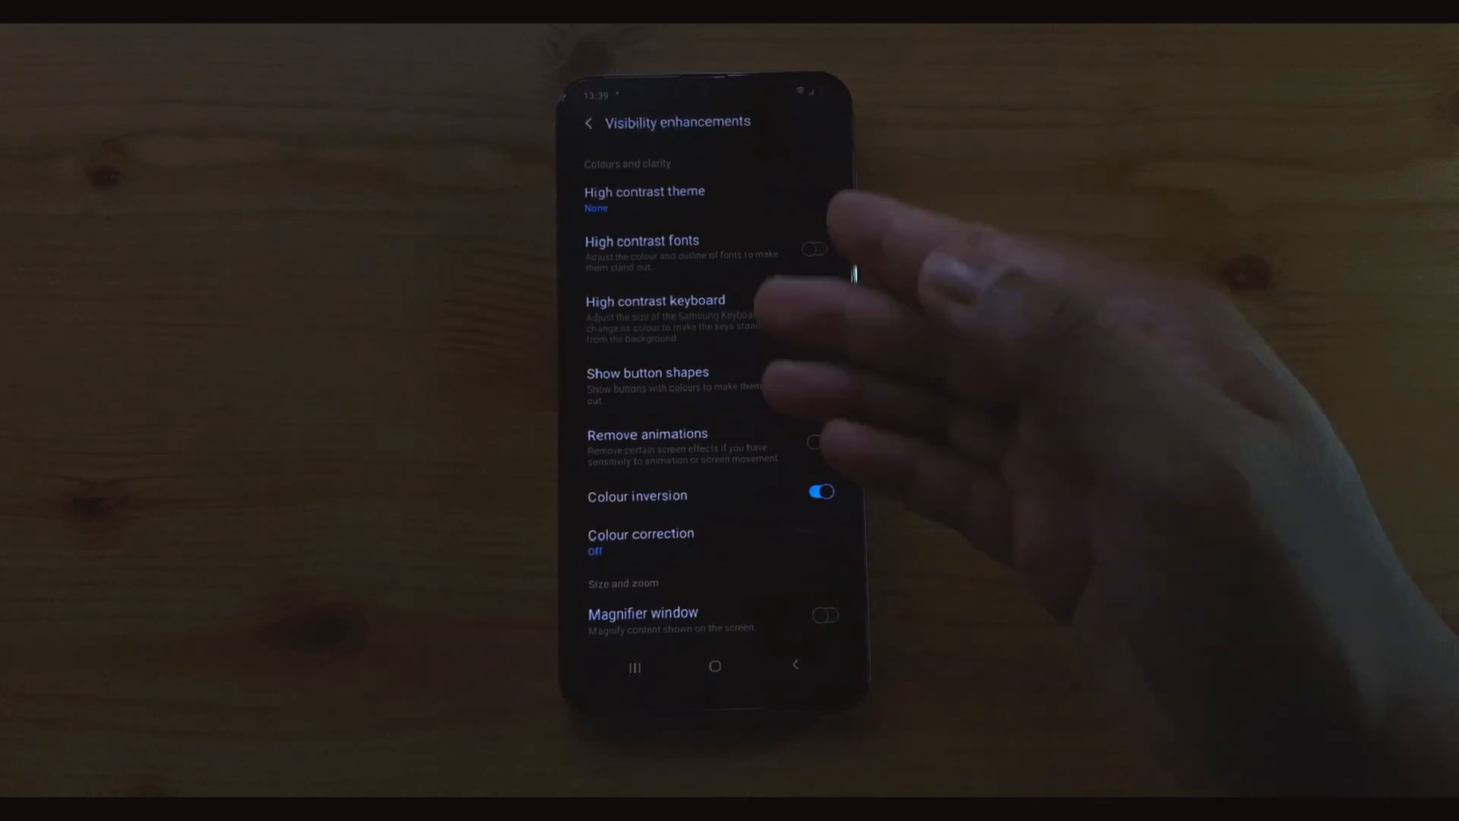